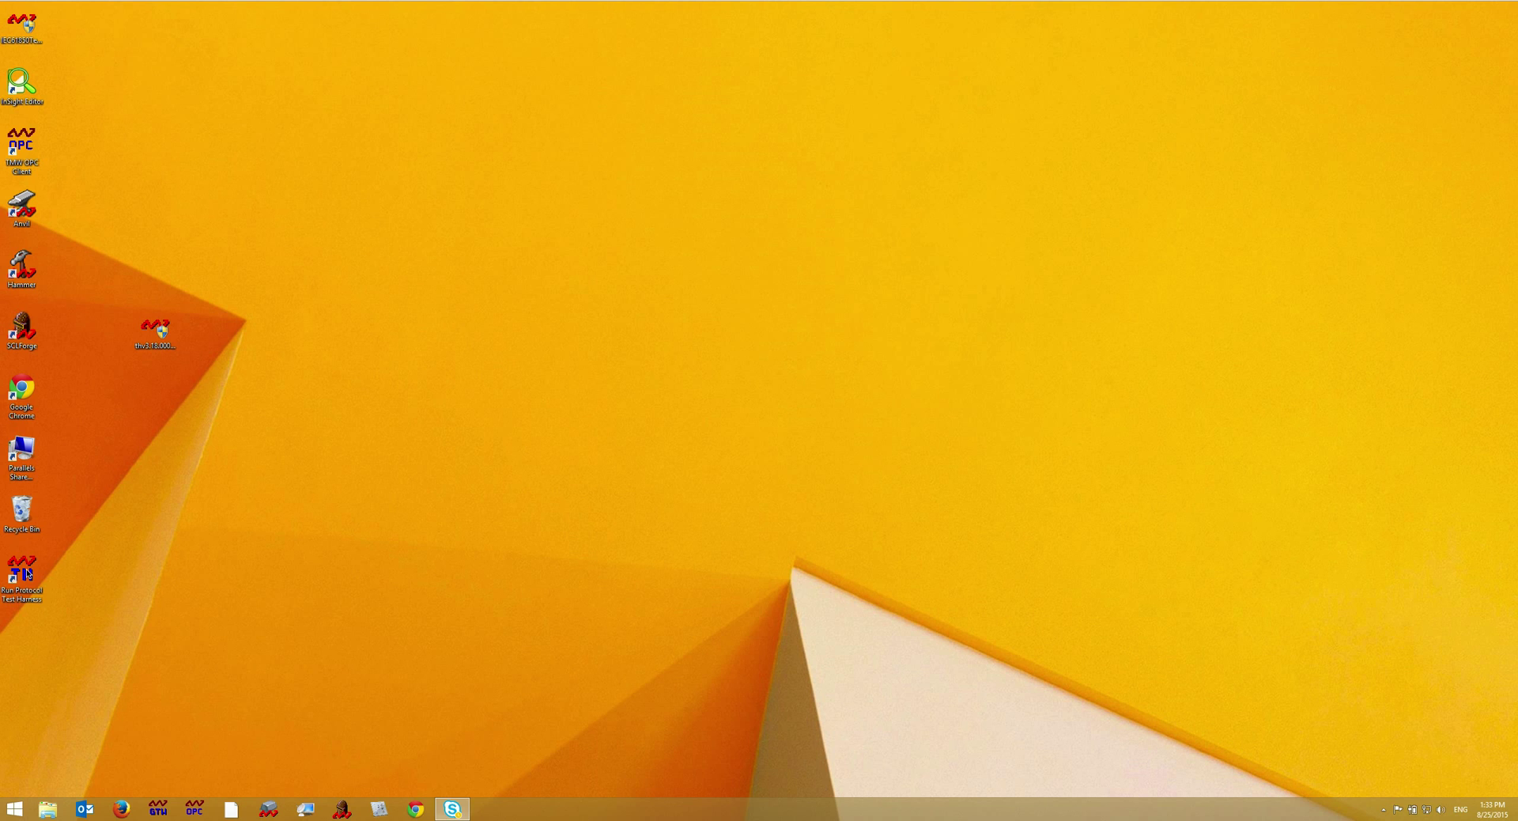
# - Launch Protocol Test Harness from the desktop, reaching the 'no license found' error
pyautogui.click(21, 575)
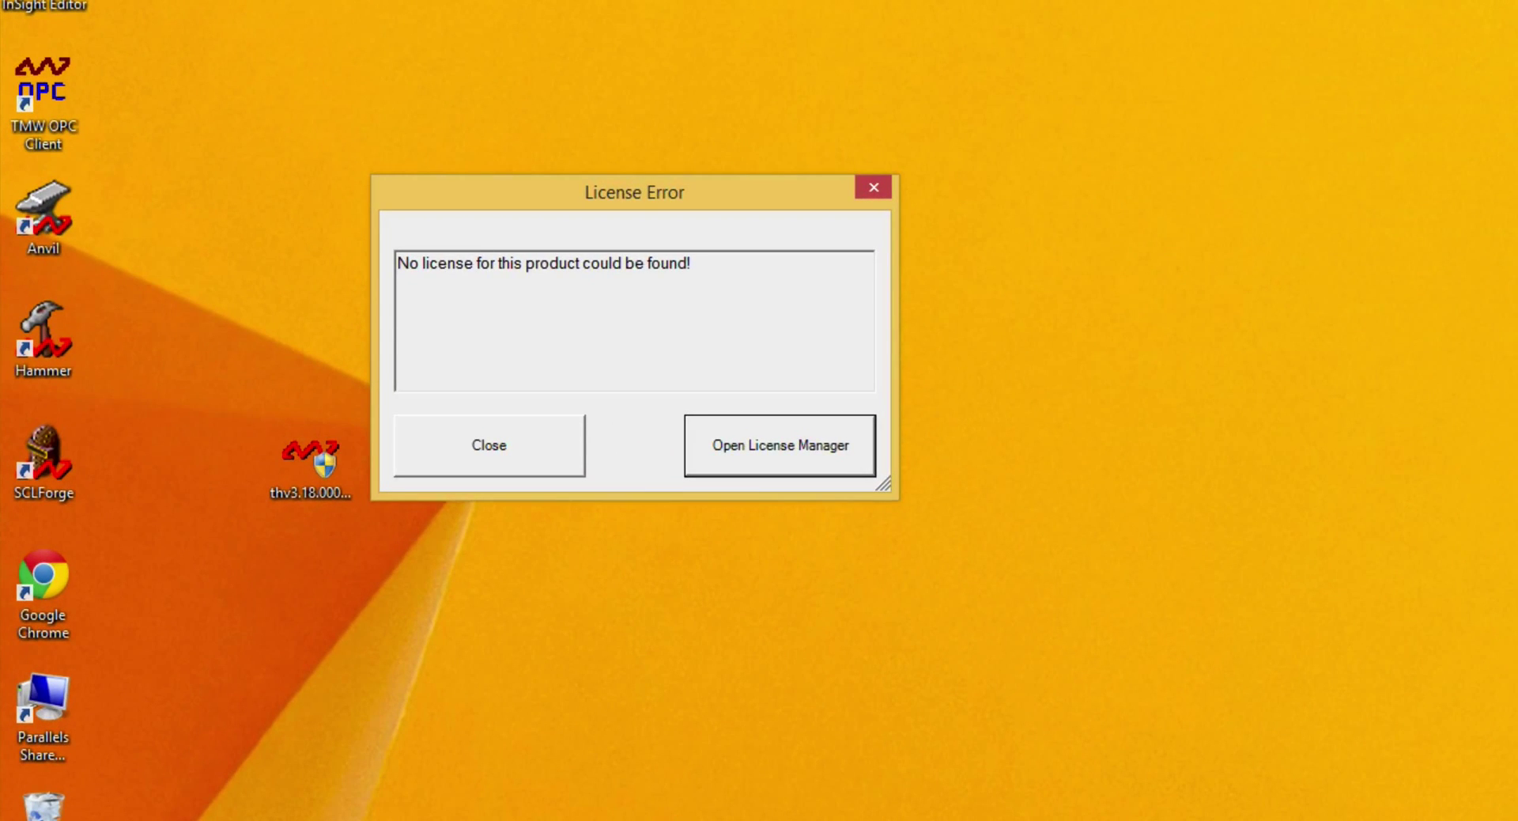
pyautogui.moveTo(791, 476)
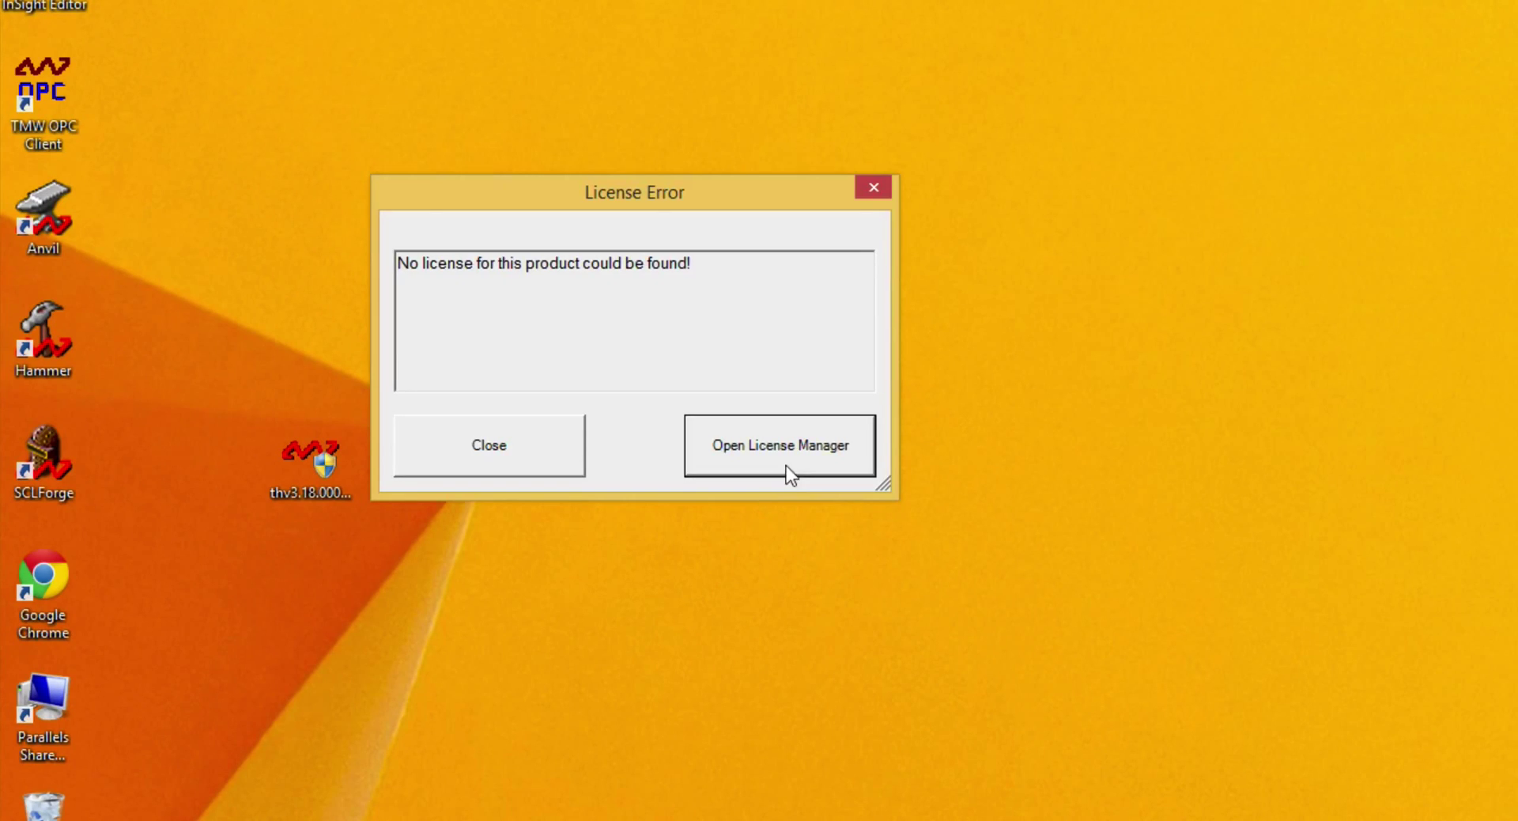
# - View the empty License Manager from the error dialog, then close it to enter the main harness window
pyautogui.click(779, 446)
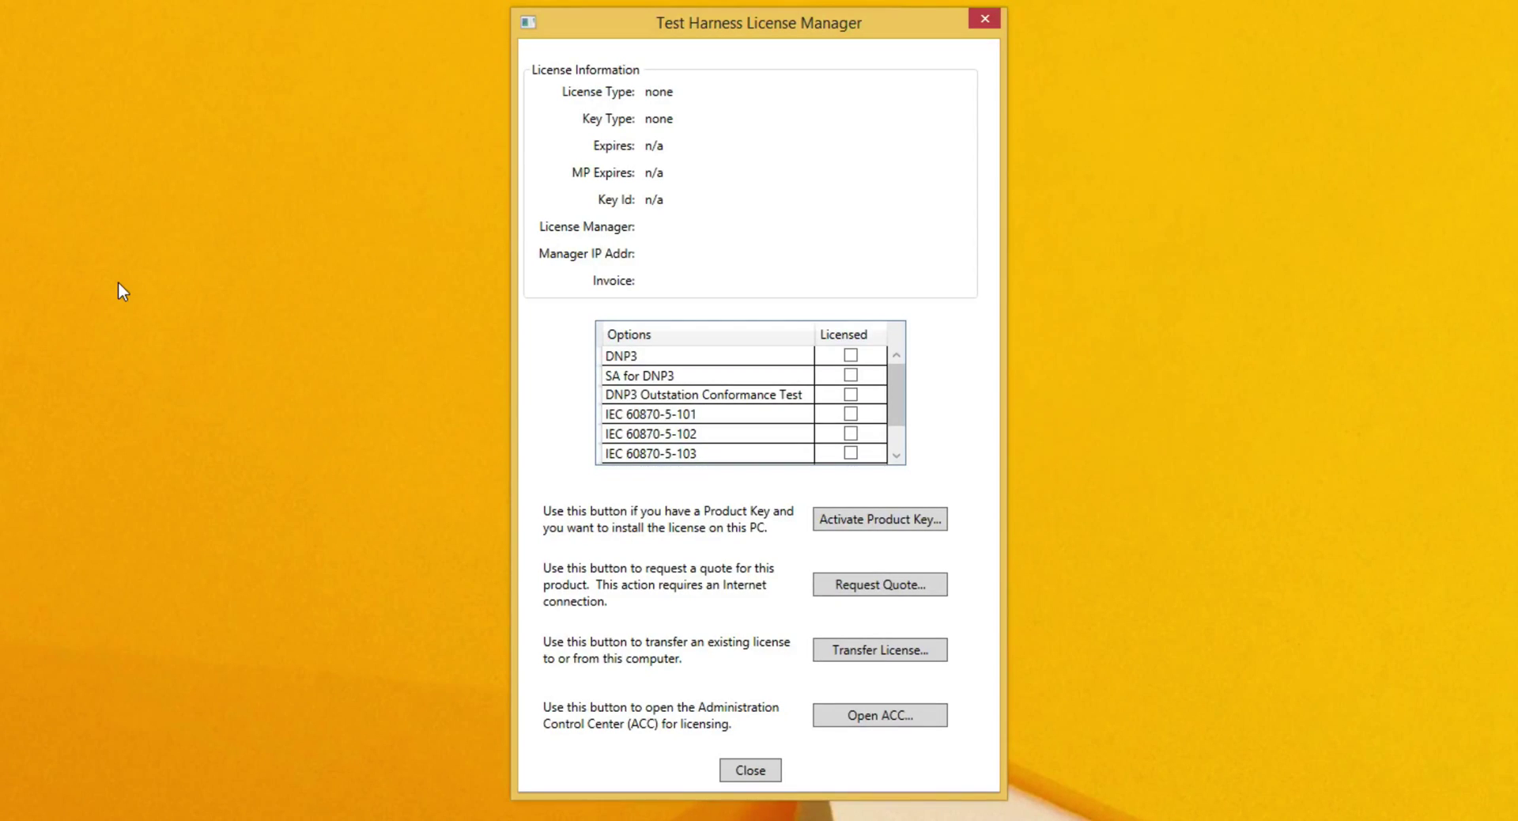
pyautogui.click(750, 771)
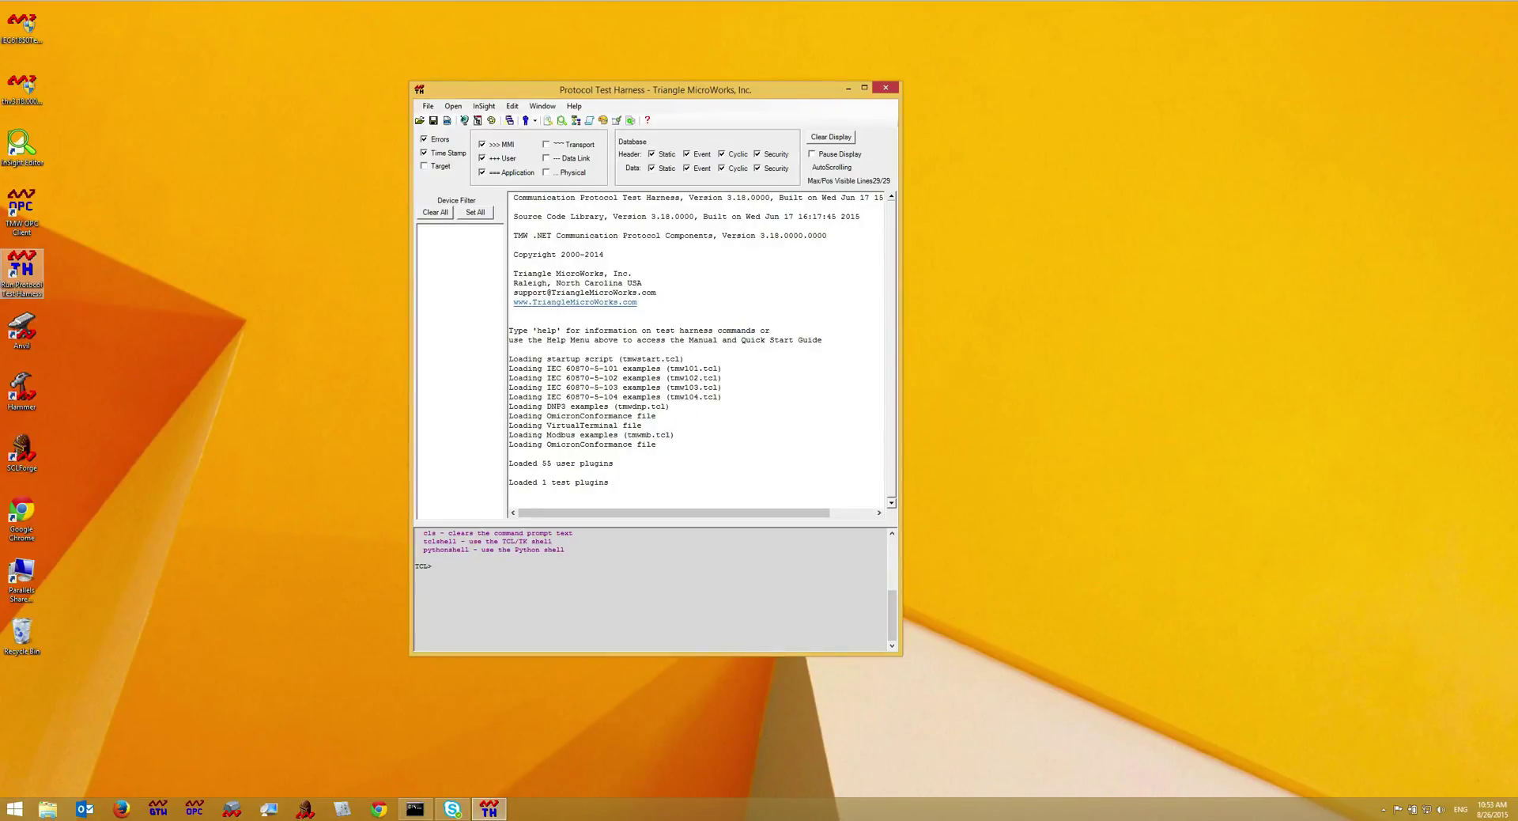
# - Open the License Manager via Help > License and start Activate Product Key
pyautogui.click(572, 106)
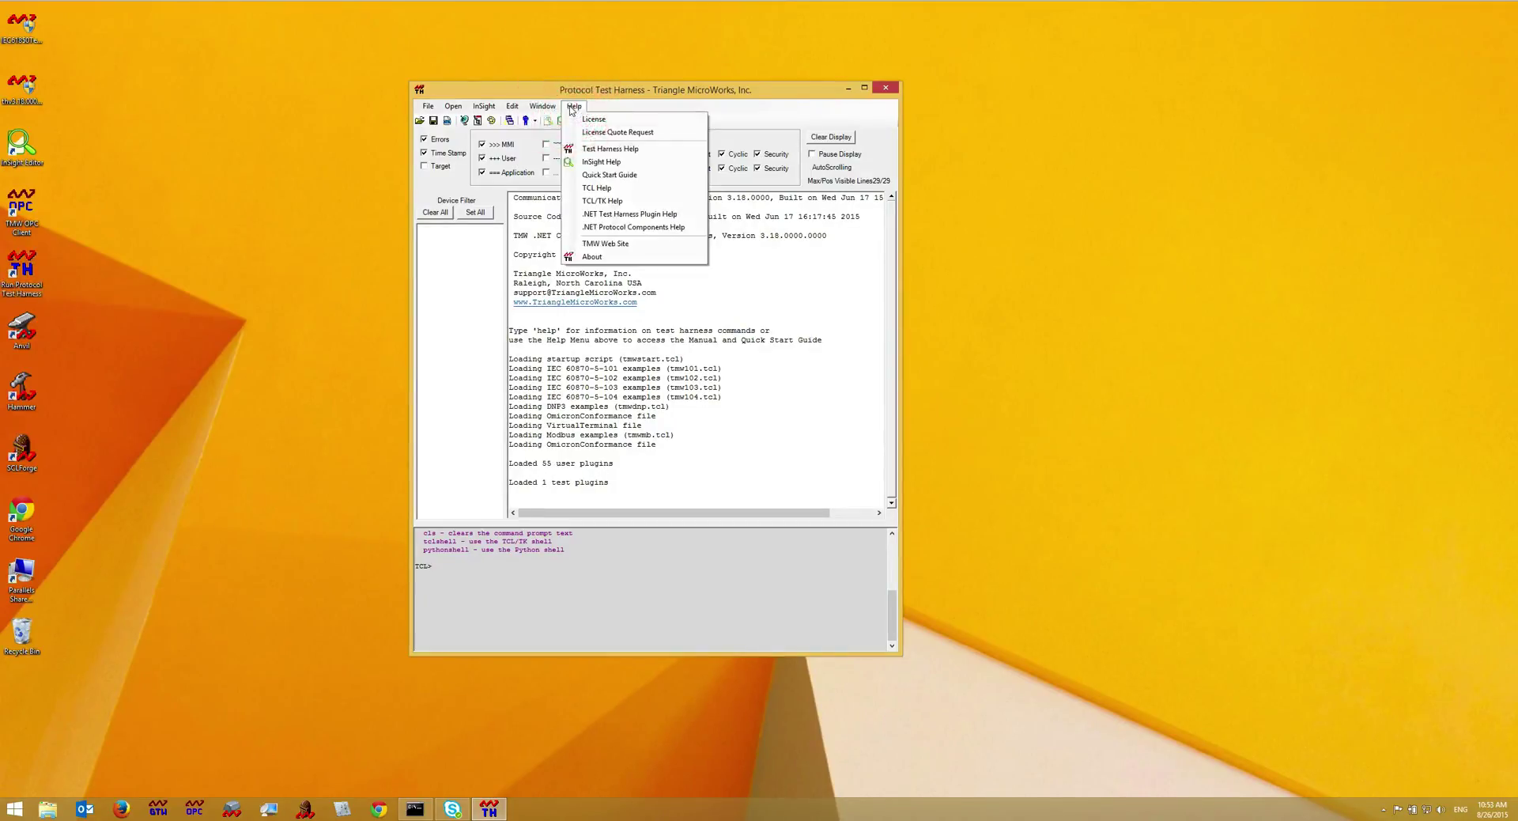
pyautogui.click(593, 119)
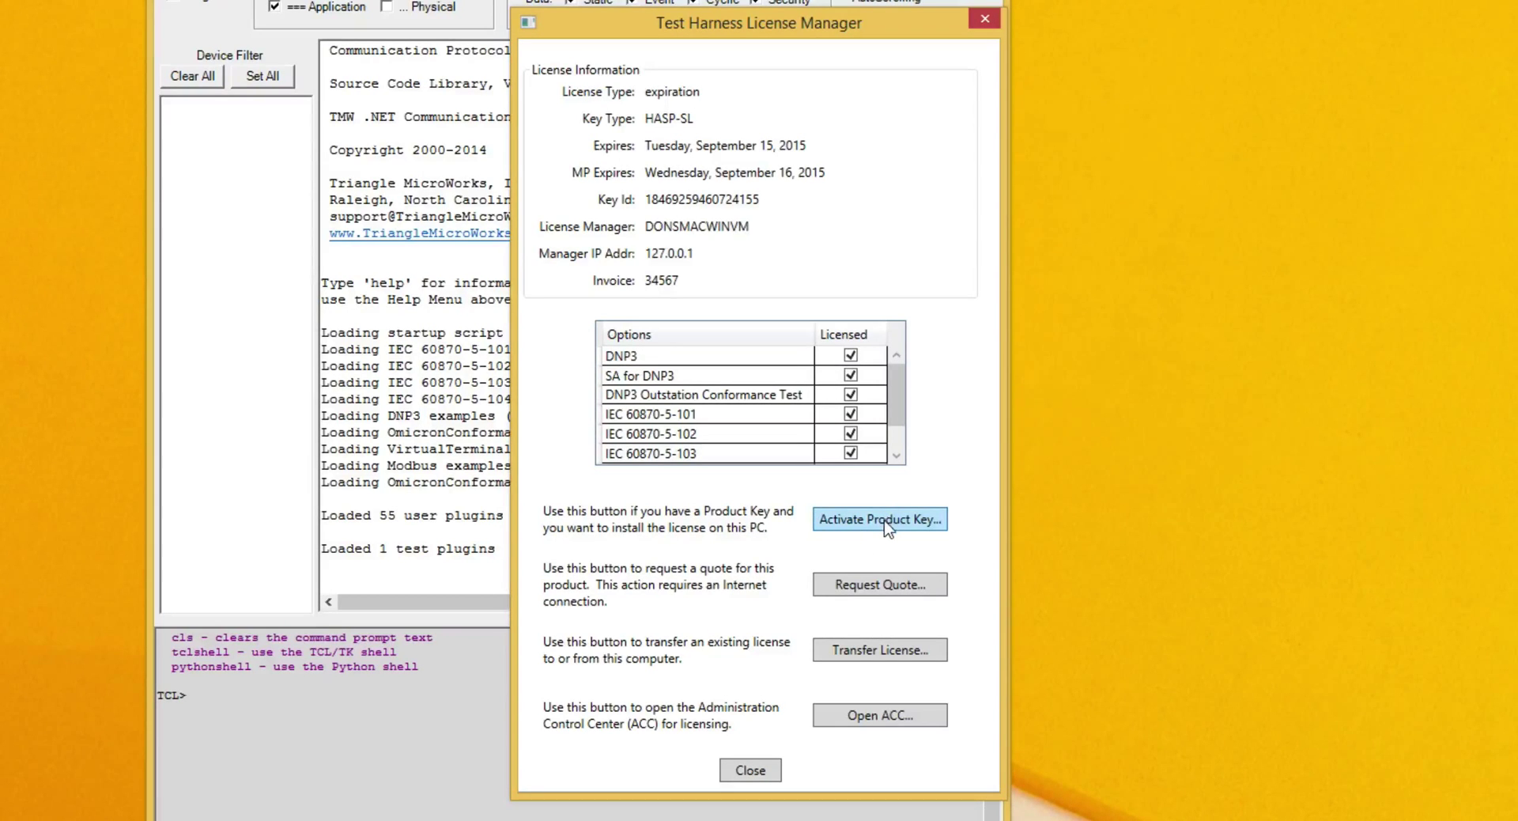
pyautogui.click(878, 520)
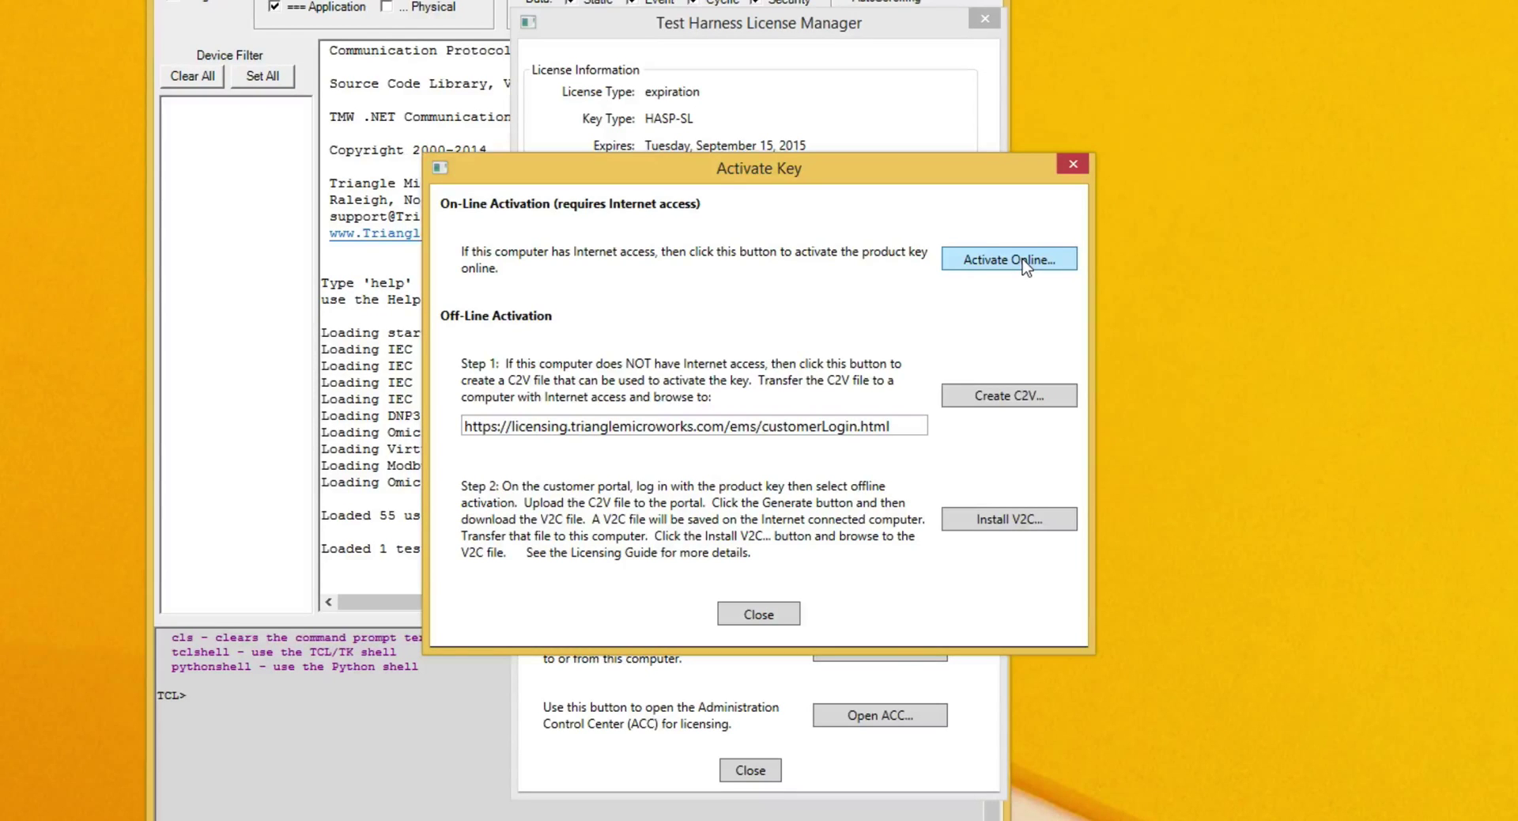
pyautogui.click(1008, 258)
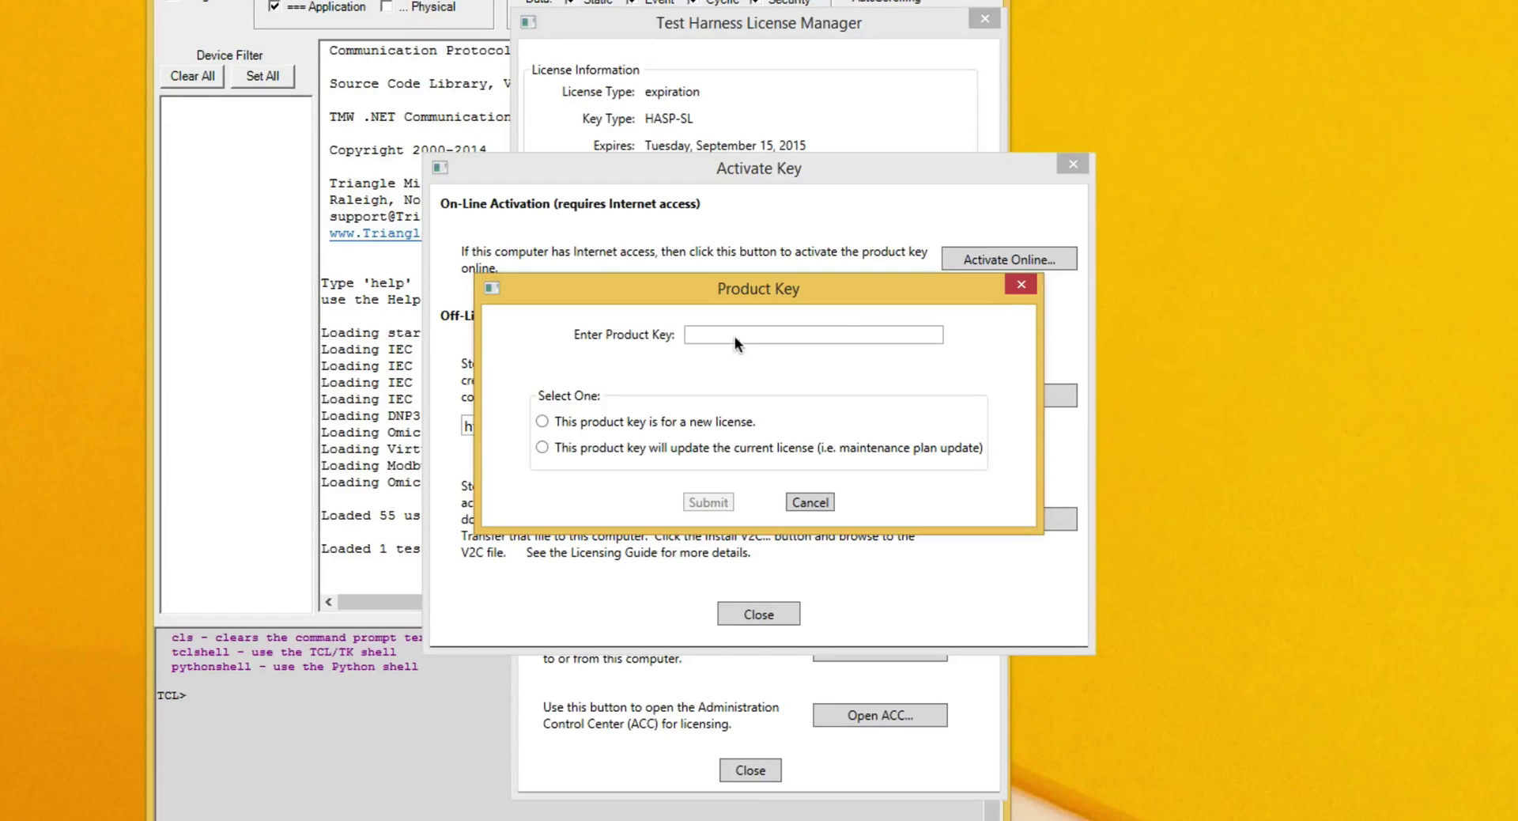
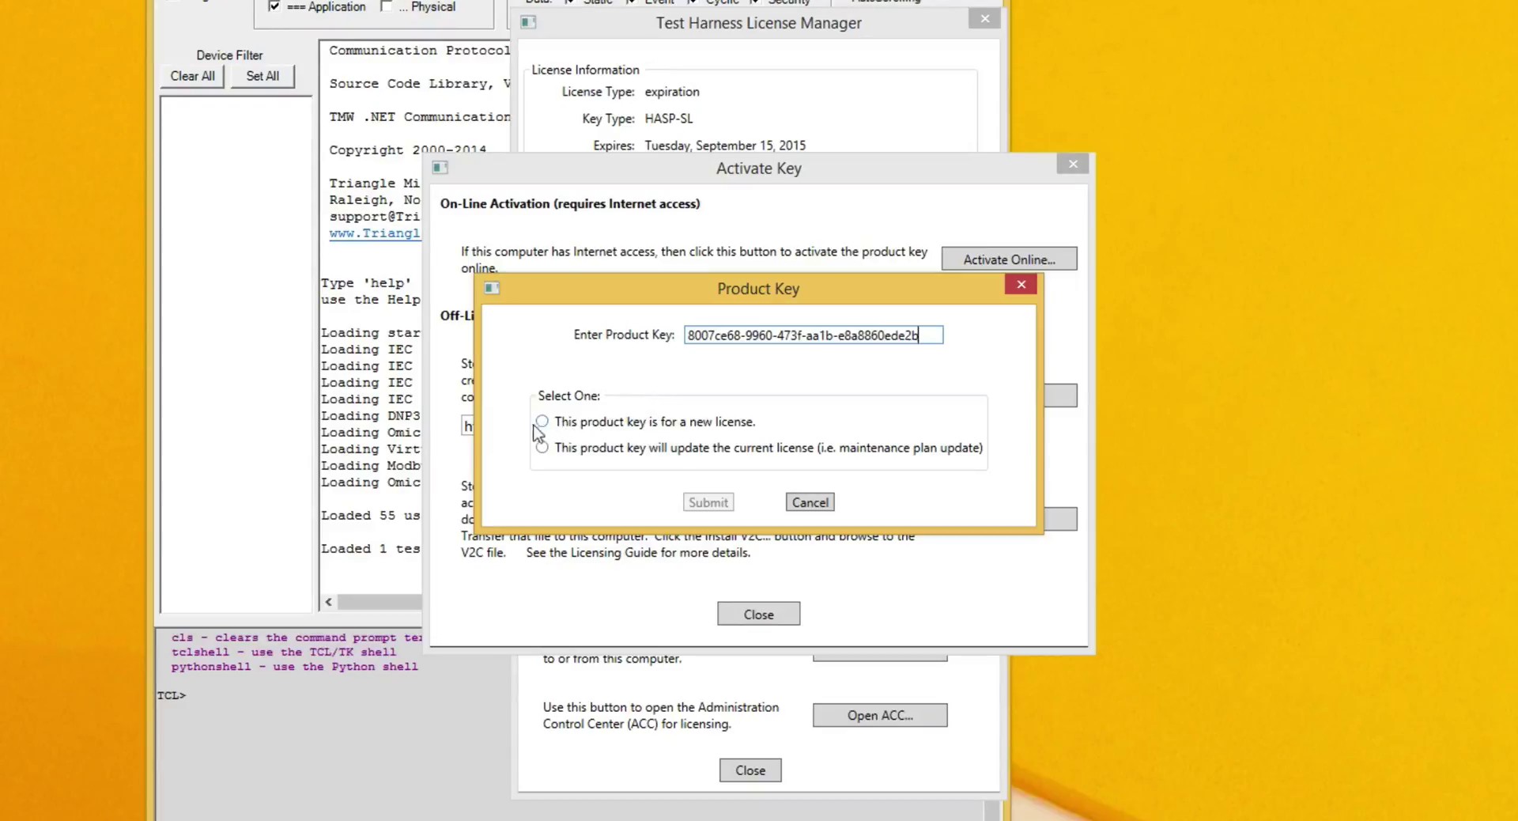
pyautogui.click(543, 421)
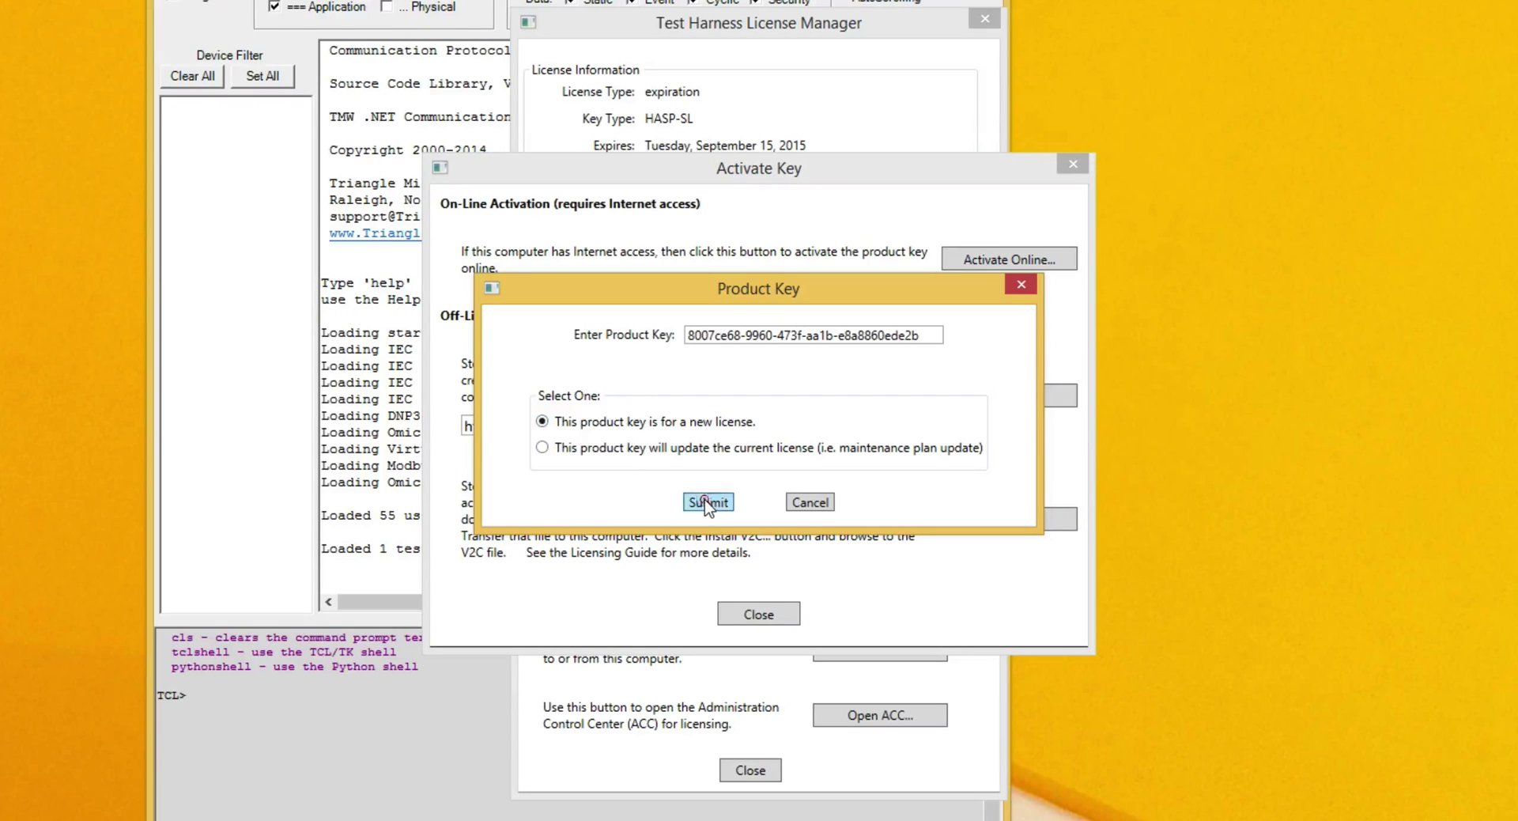
pyautogui.click(707, 501)
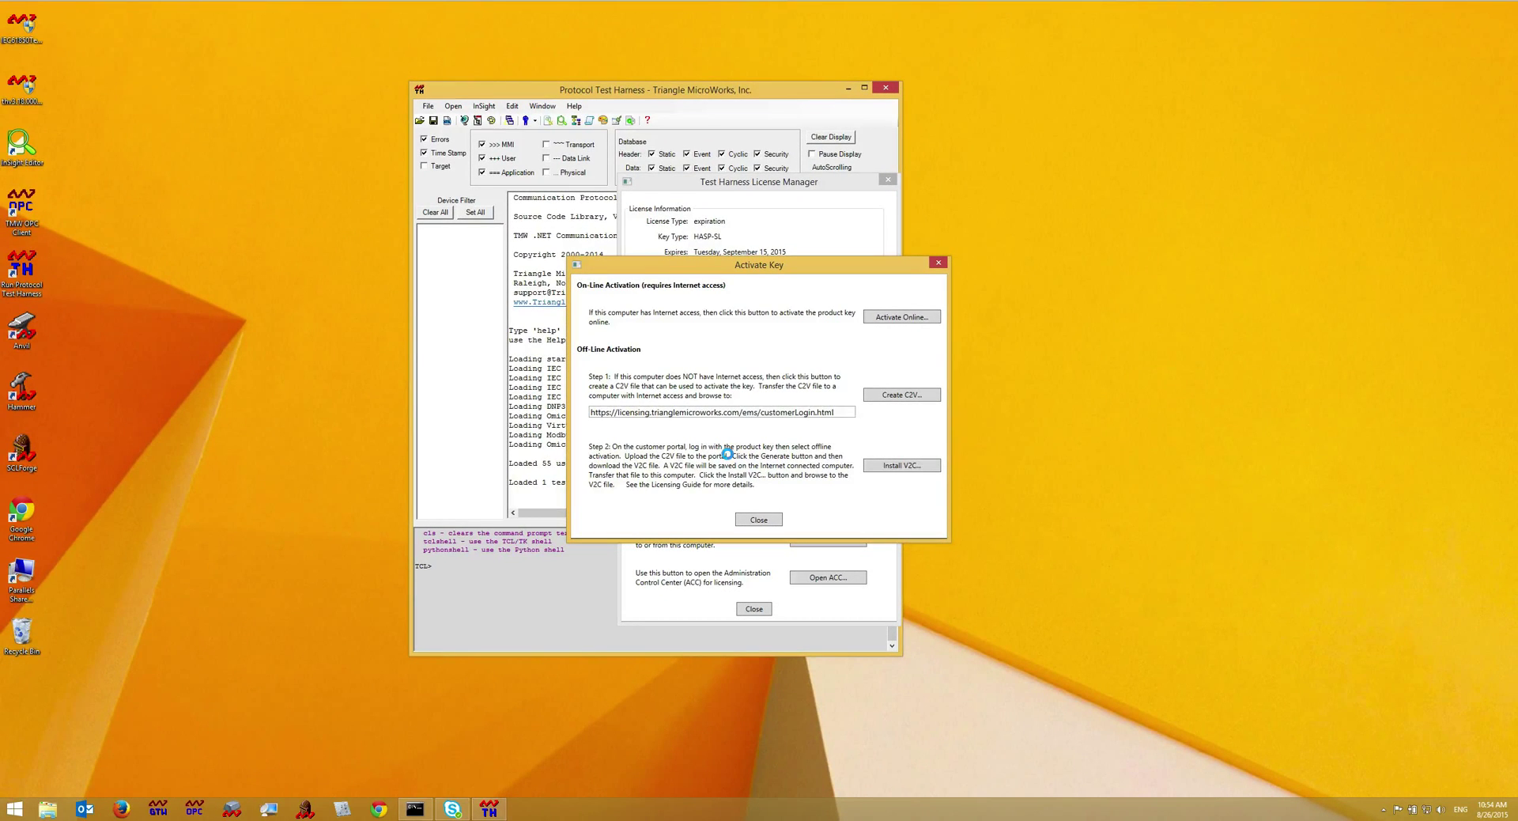
# - Acknowledge the successful license installation and exit the harness without saving the workspace
pyautogui.click(899, 465)
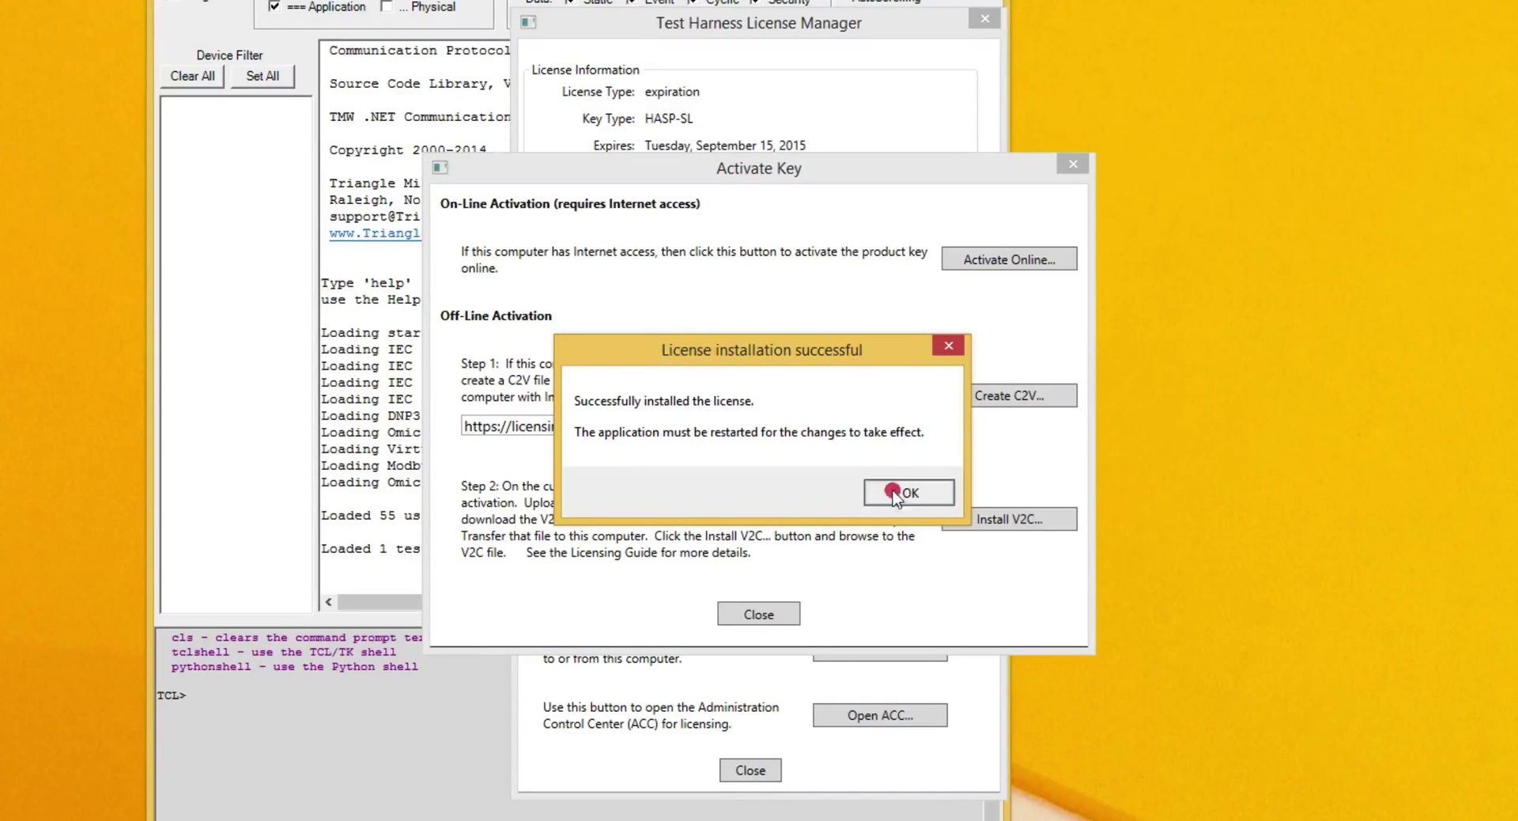
pyautogui.click(908, 494)
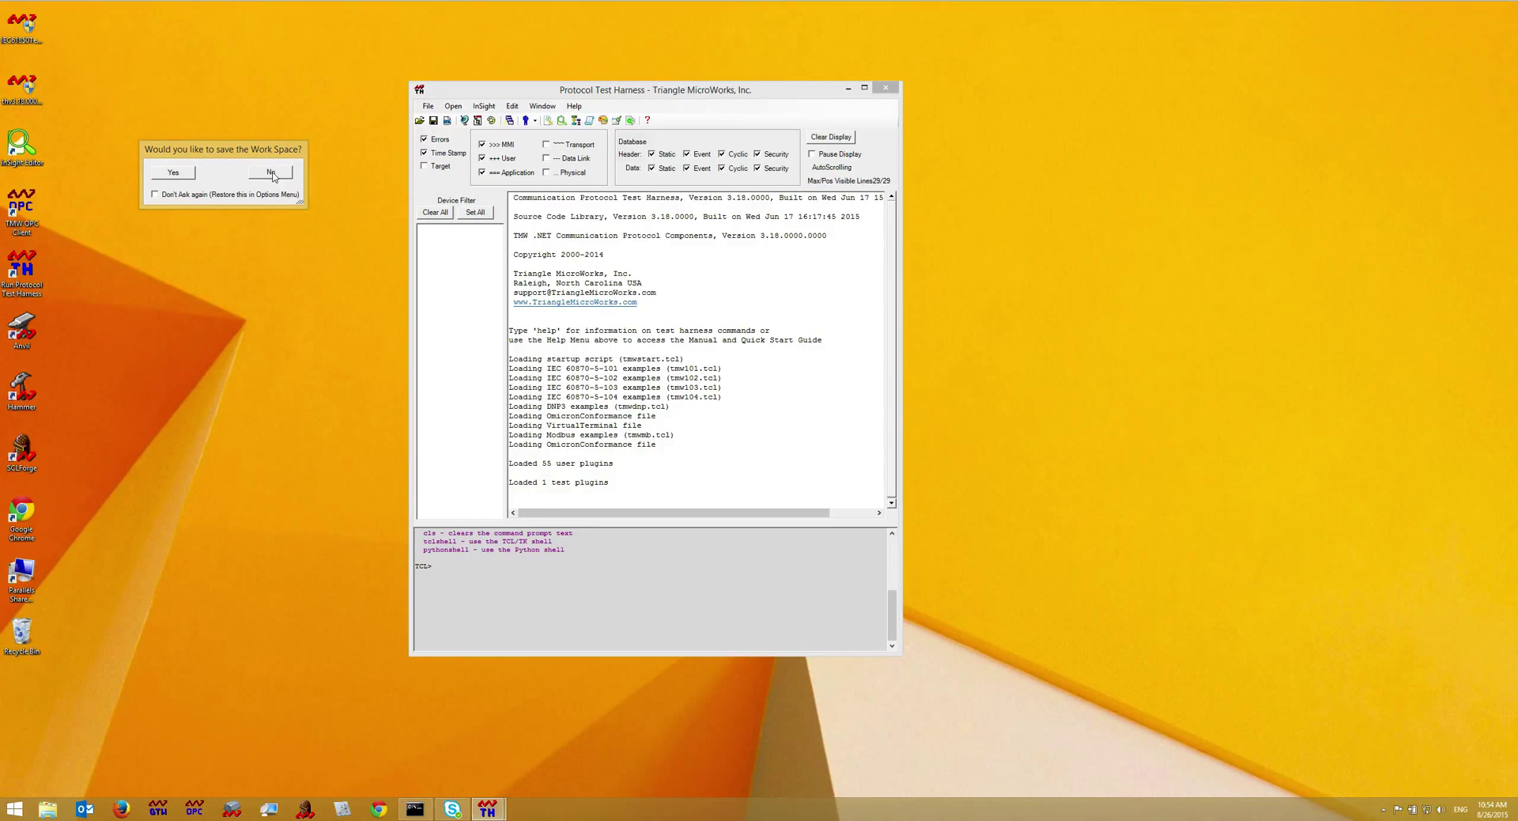
pyautogui.click(270, 171)
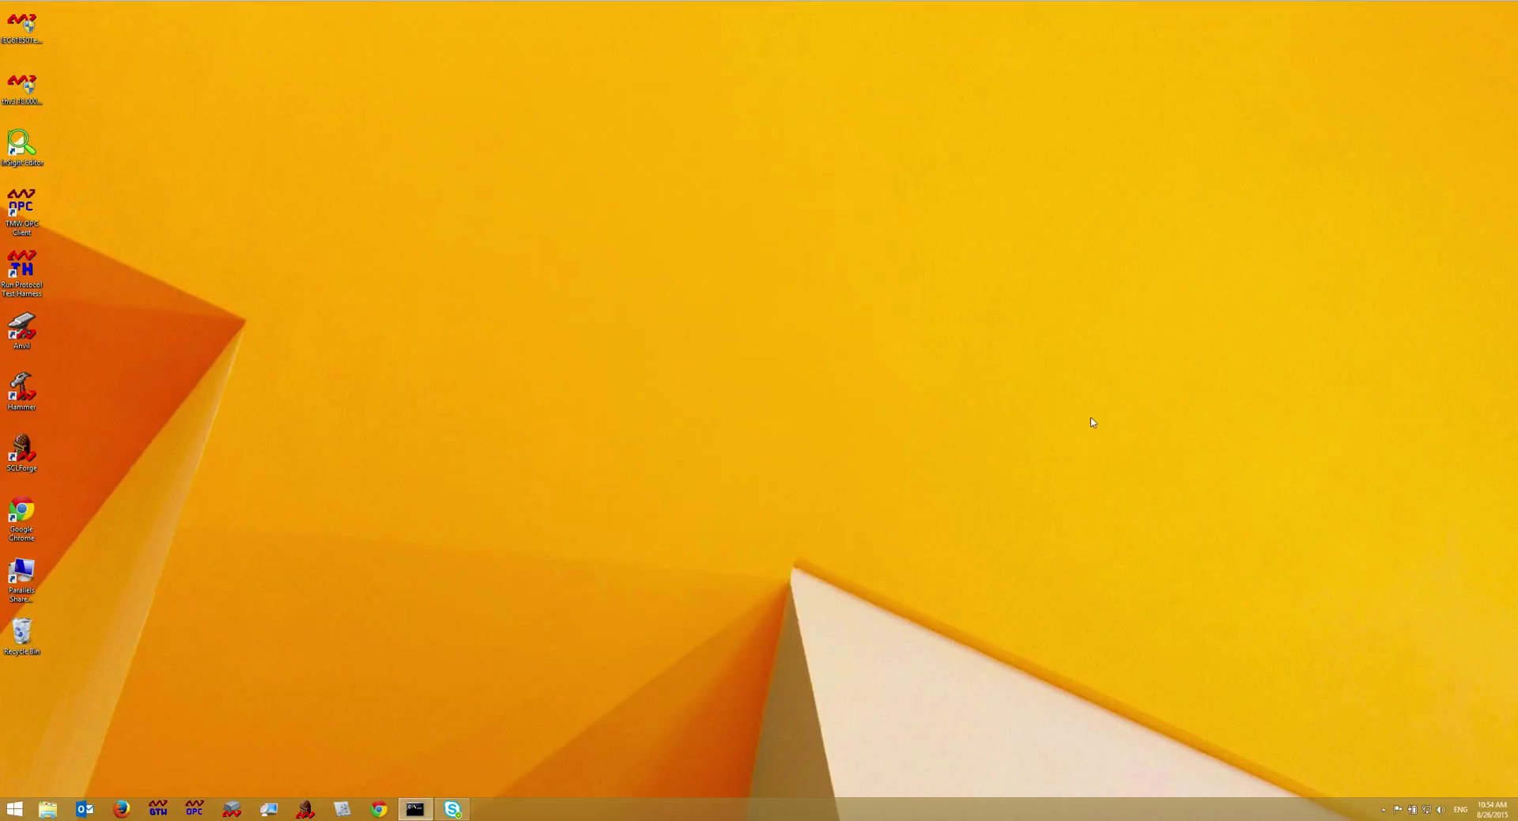
# - Relaunch Test Harness from the desktop, allowing changes in User Account Control, reaching Open Workspace
pyautogui.click(21, 270)
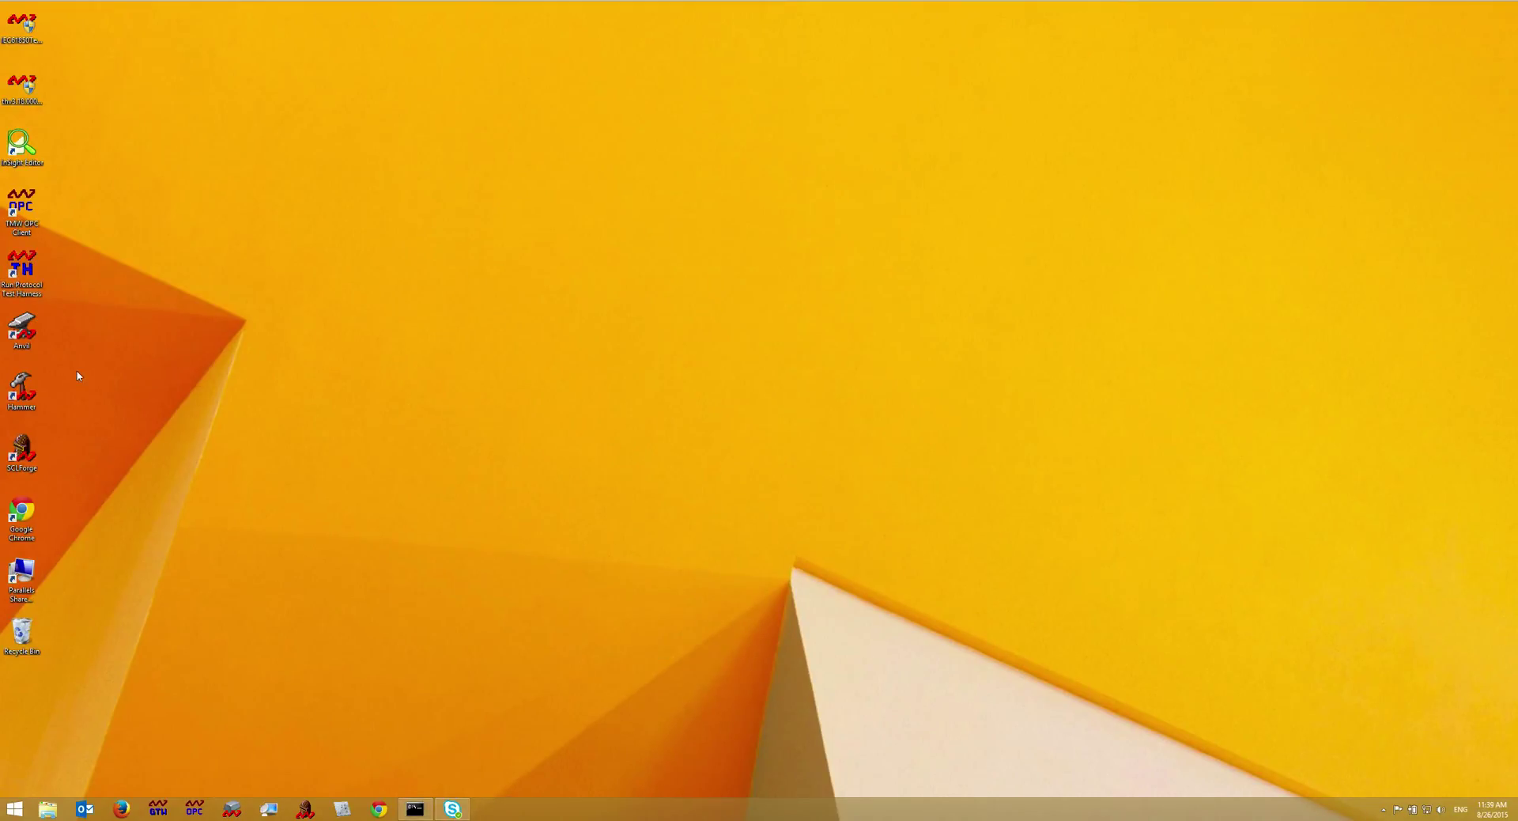
pyautogui.doubleClick(20, 271)
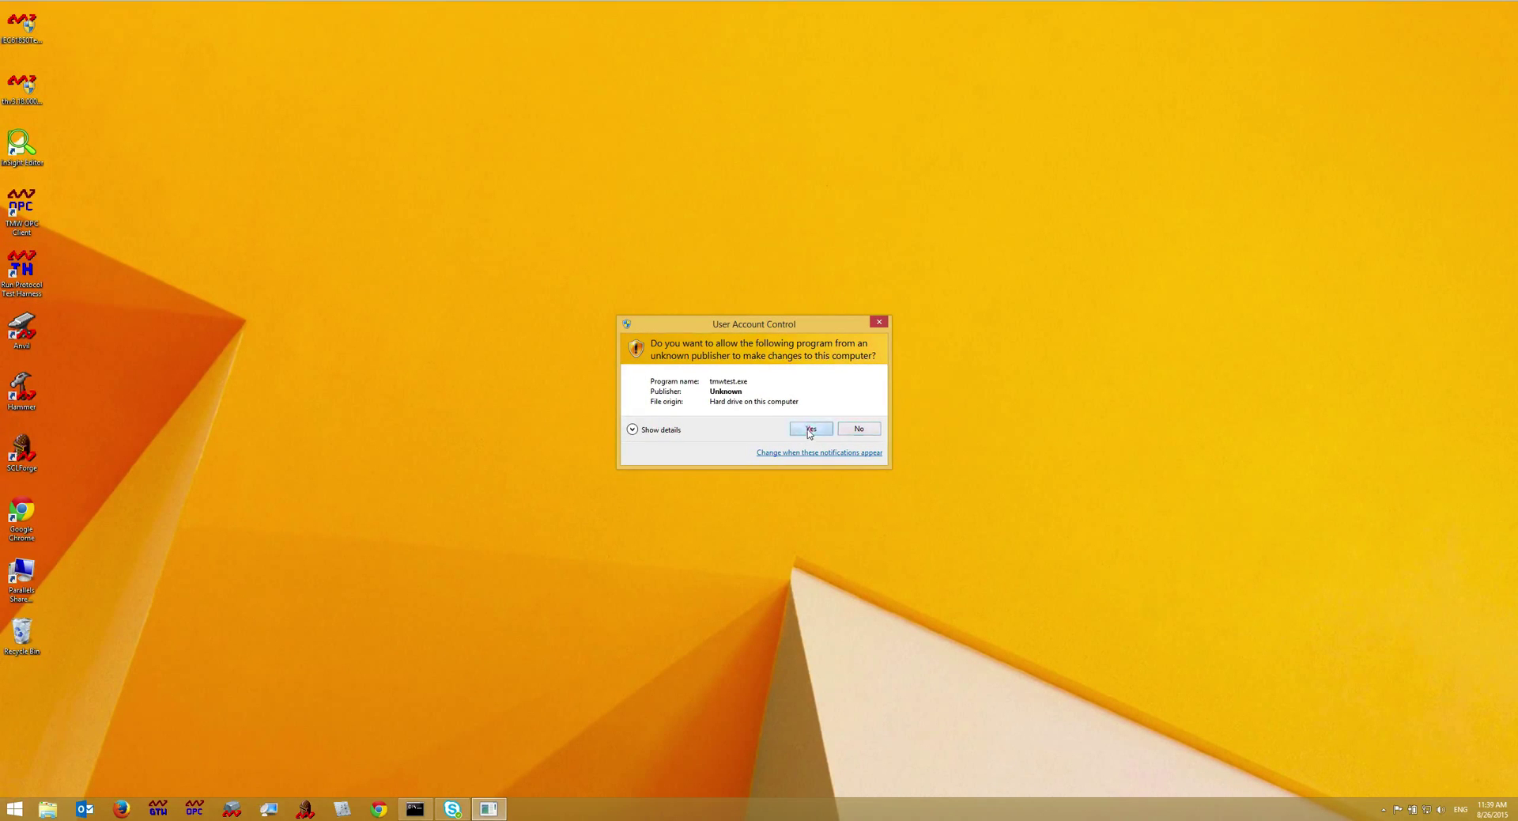
pyautogui.click(810, 429)
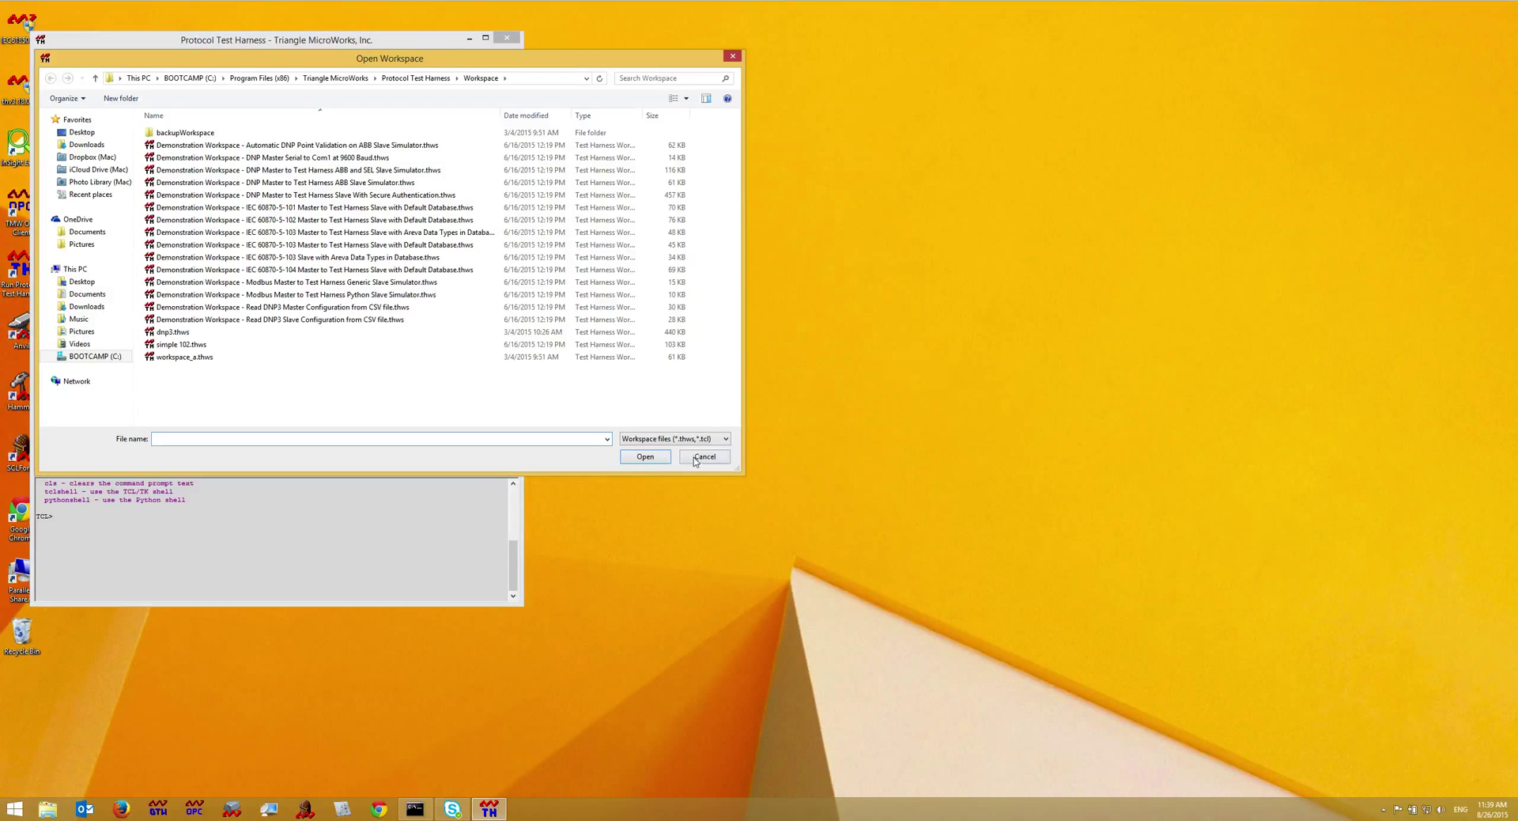
# - Cancel Open Workspace and bring the License Manager showing the perpetual HASP-SL license into view
pyautogui.click(703, 455)
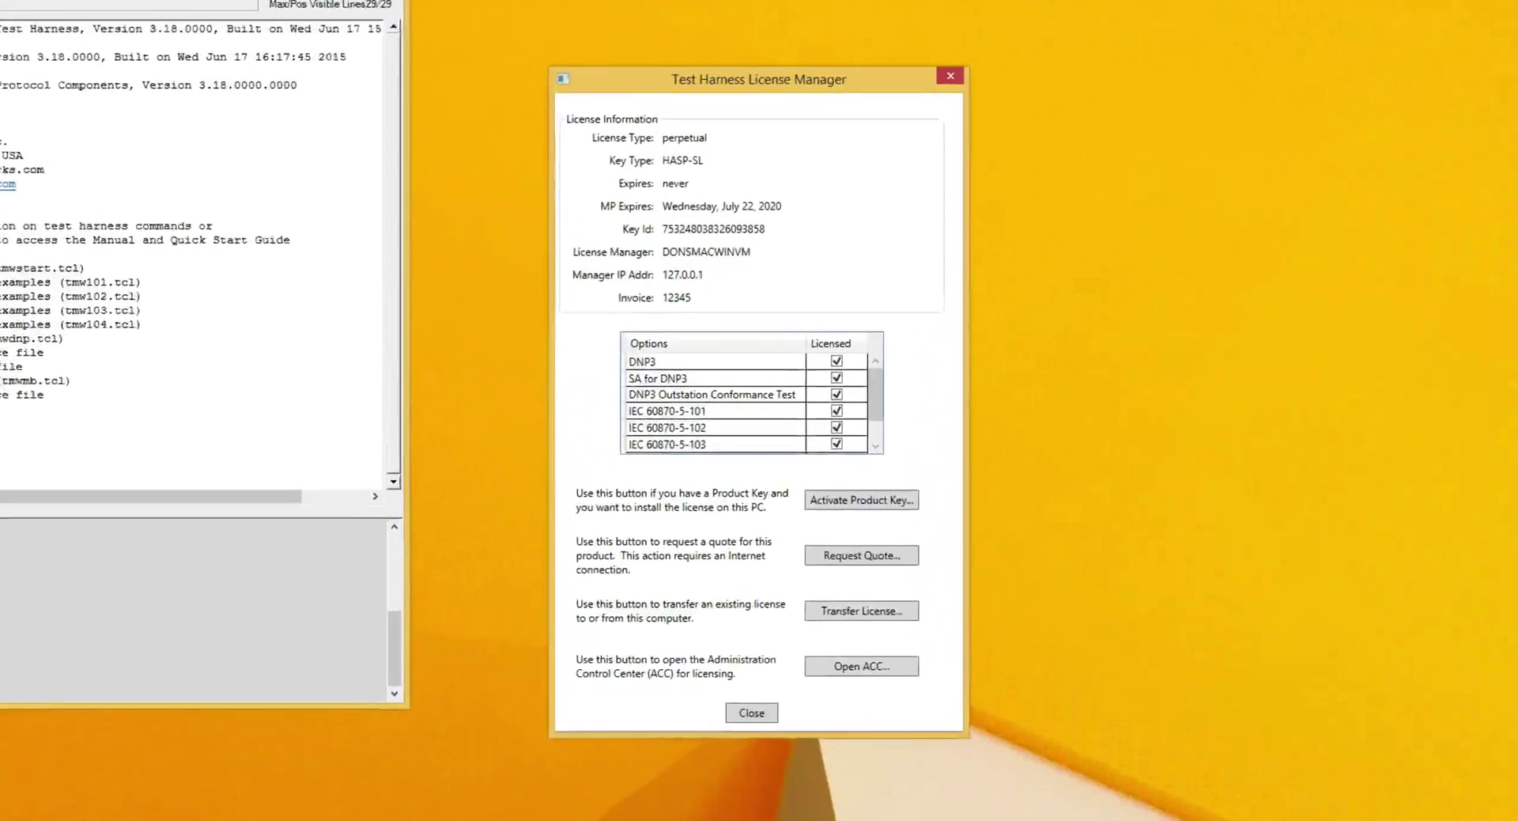
pyautogui.moveTo(759, 79); pyautogui.dragTo(760, 46)
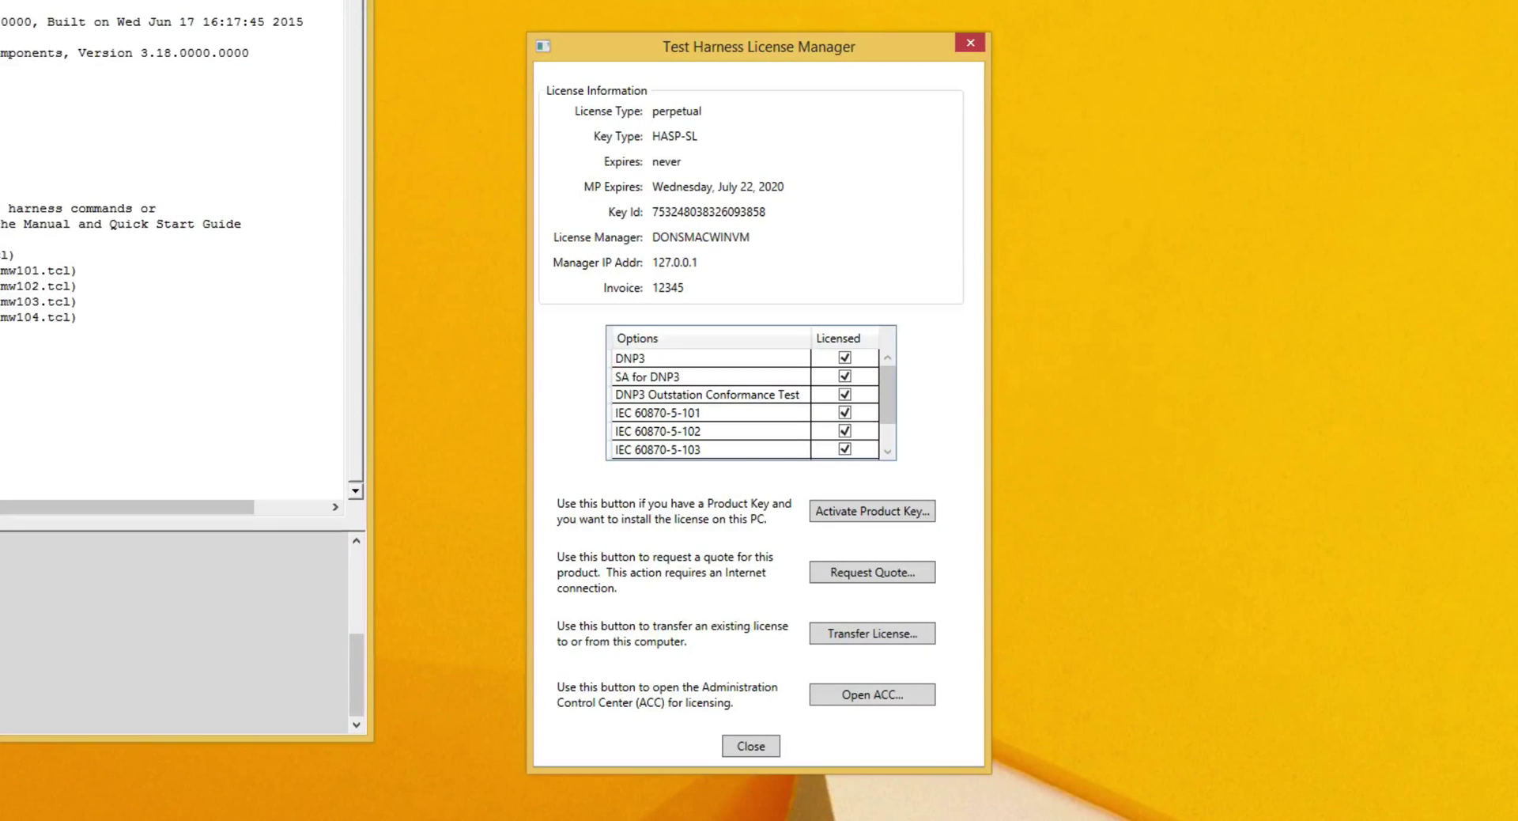